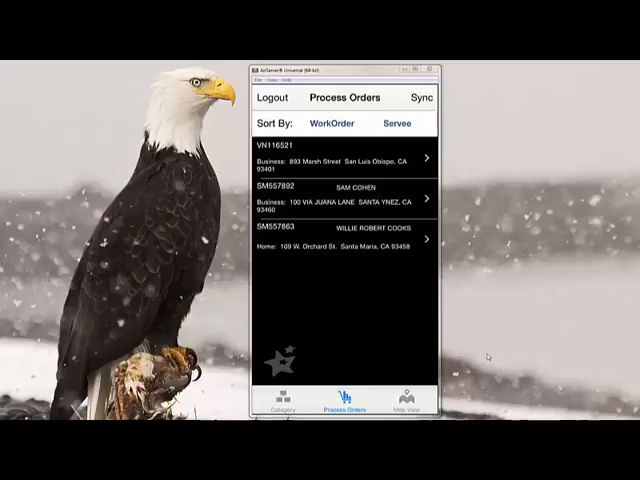
pyautogui.click(343, 192)
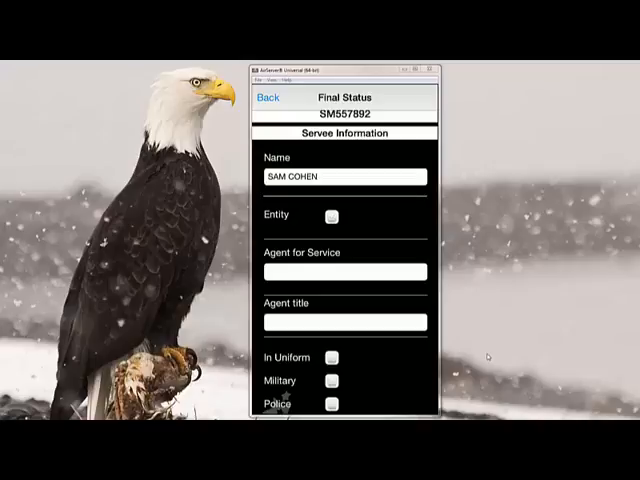
pyautogui.scroll(-3)
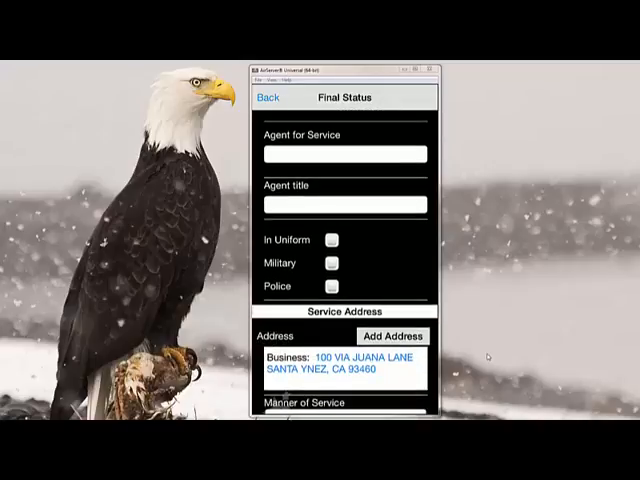
pyautogui.scroll(-3)
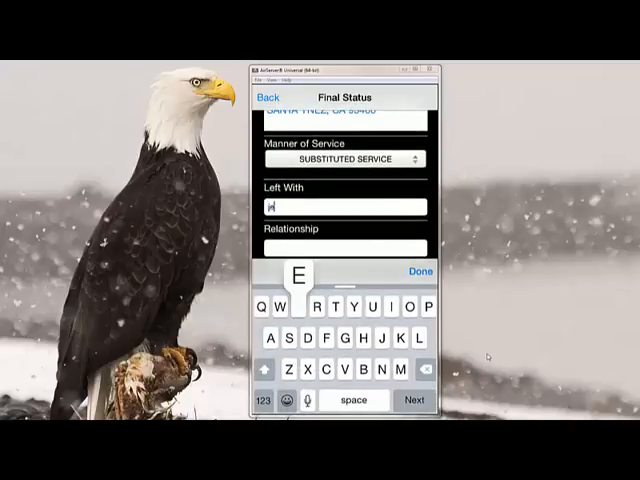
pyautogui.write('jenny Jones')
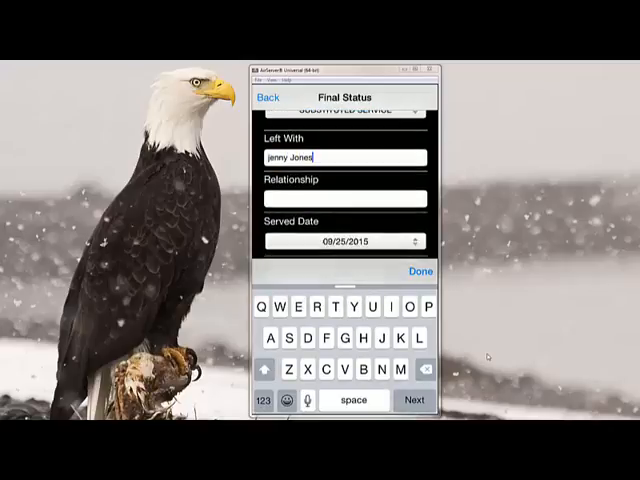
pyautogui.write('wife')
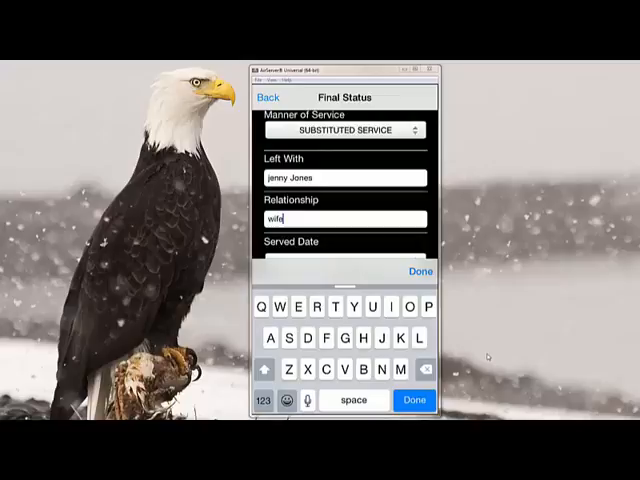
pyautogui.scroll(-3)
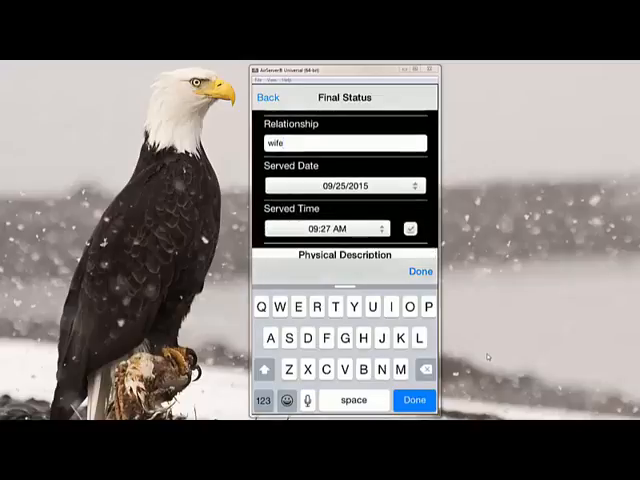
pyautogui.click(418, 271)
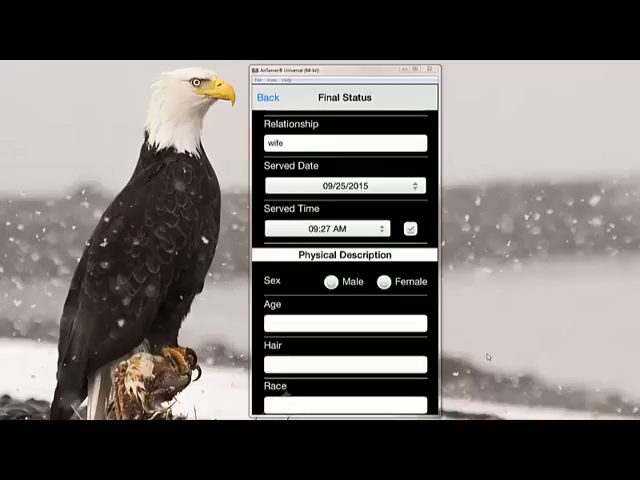
pyautogui.scroll(-3)
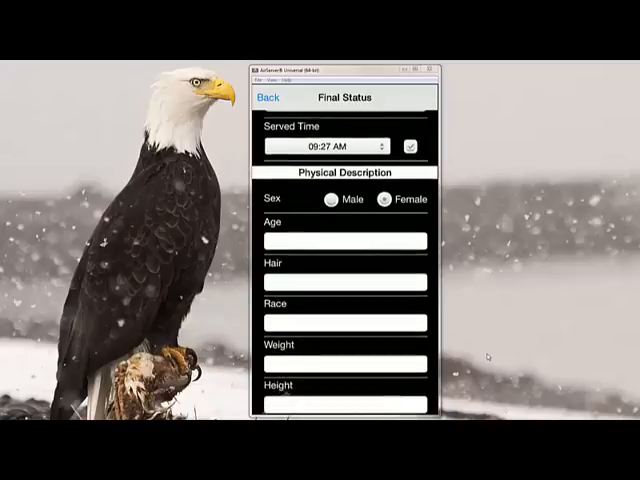
pyautogui.click(343, 240)
pyautogui.write('40')
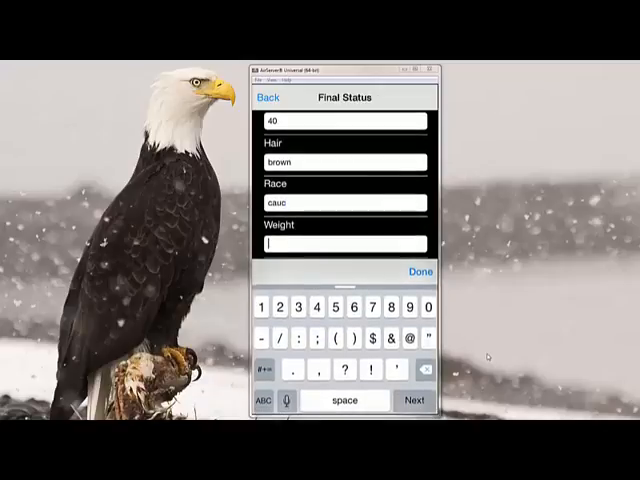
pyautogui.write('149')
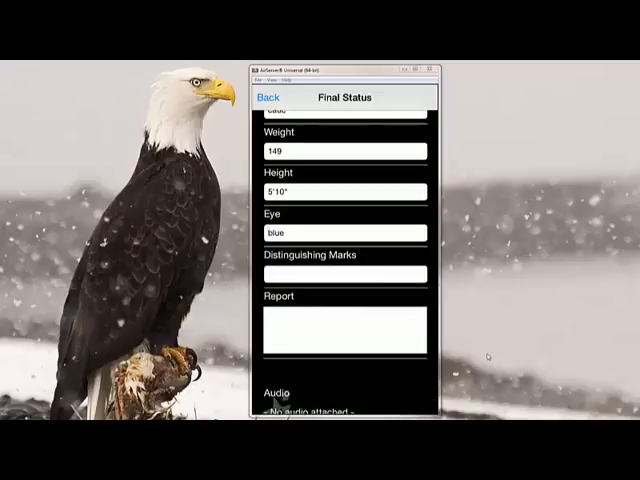
pyautogui.scroll(-3)
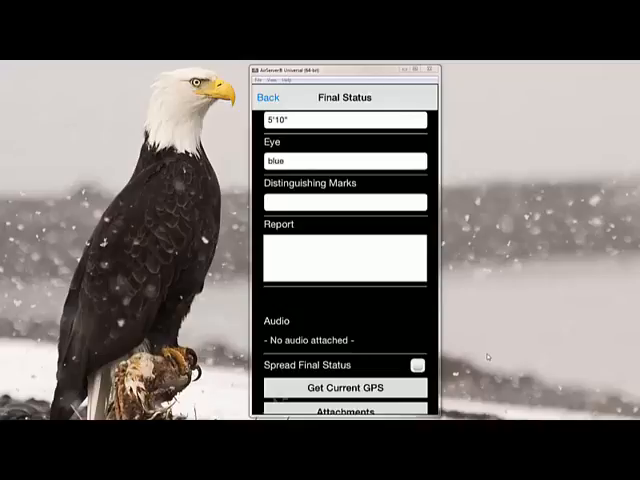
pyautogui.scroll(-3)
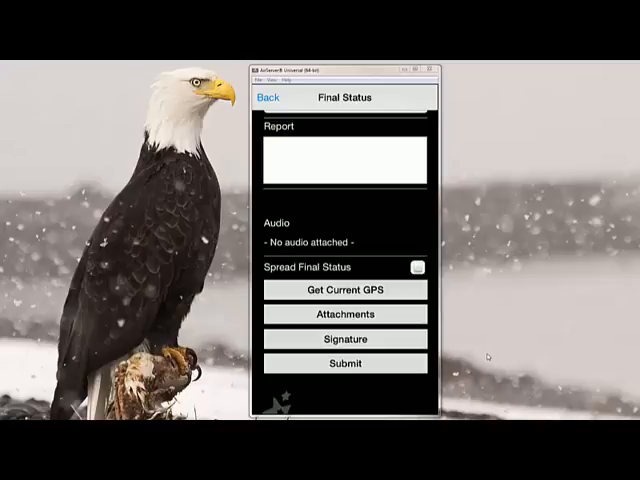
# Check the attachments, then draw and save a signature for the SM557892 final status
pyautogui.click(344, 314)
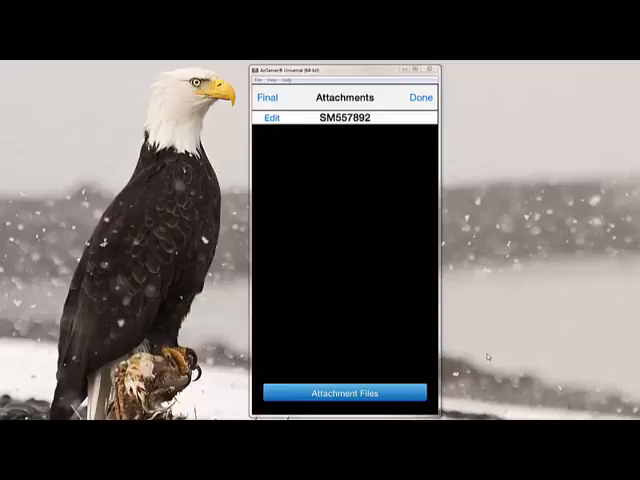
pyautogui.click(263, 98)
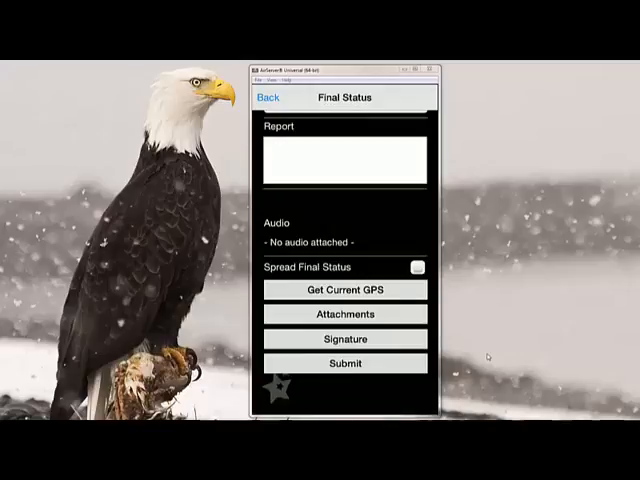
pyautogui.click(344, 340)
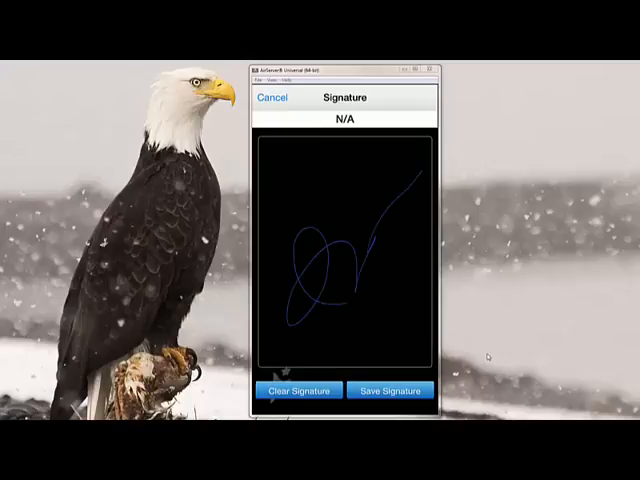
pyautogui.click(392, 390)
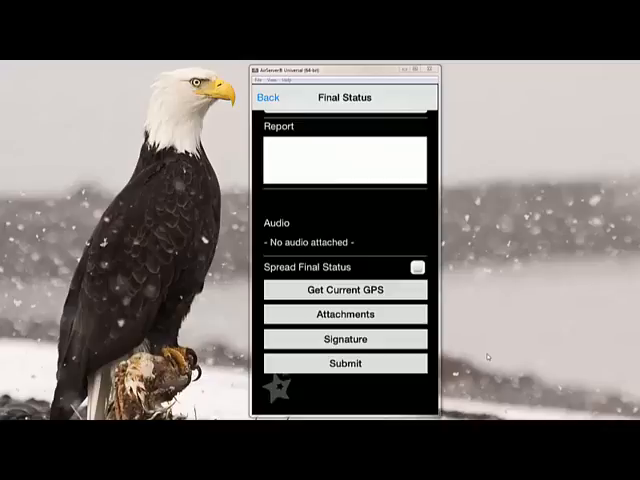
# Submit the SM557892 final status and acknowledge the 'saved successfully' message
pyautogui.click(344, 363)
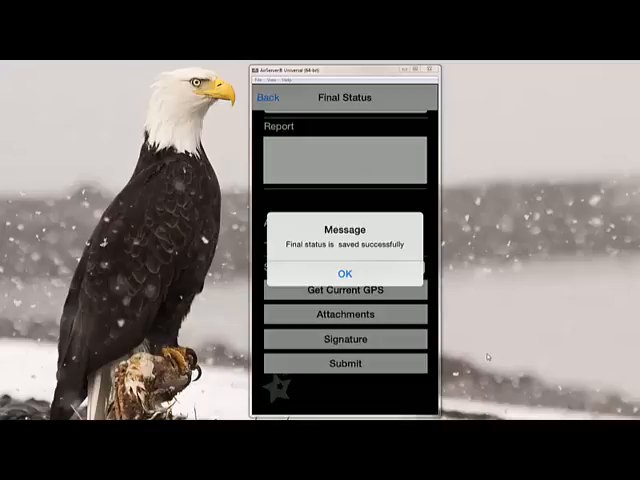
pyautogui.click(344, 273)
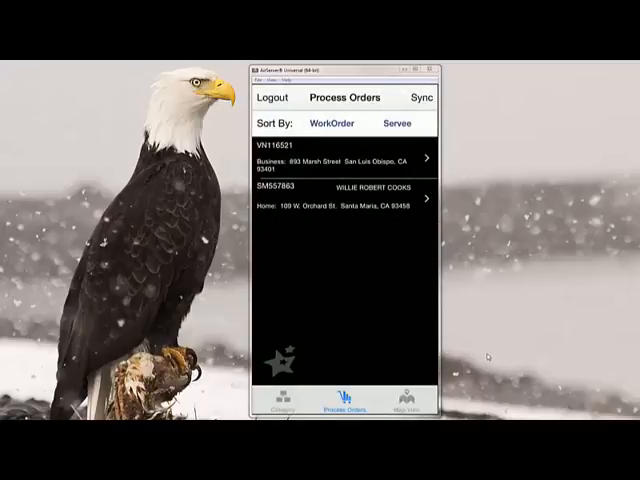
# From the Category screen, sync the one queued job and confirm with Yes
pyautogui.click(286, 399)
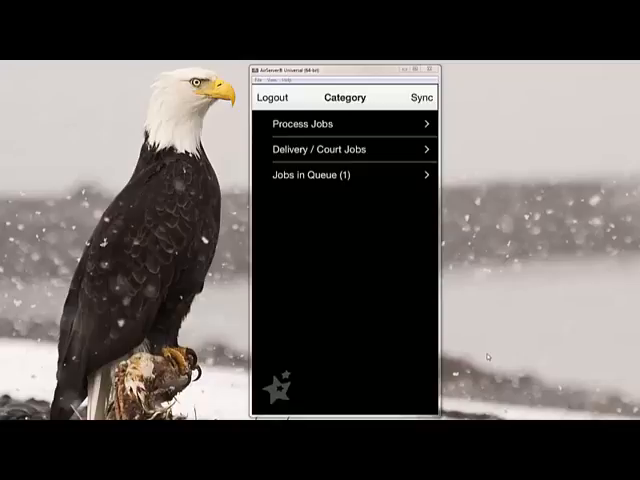
pyautogui.click(419, 98)
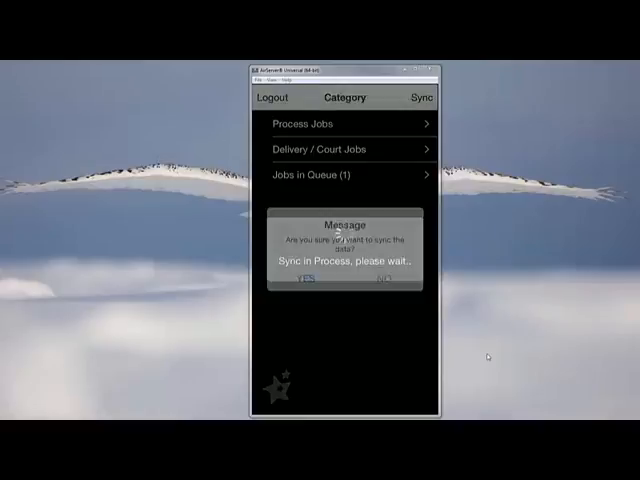